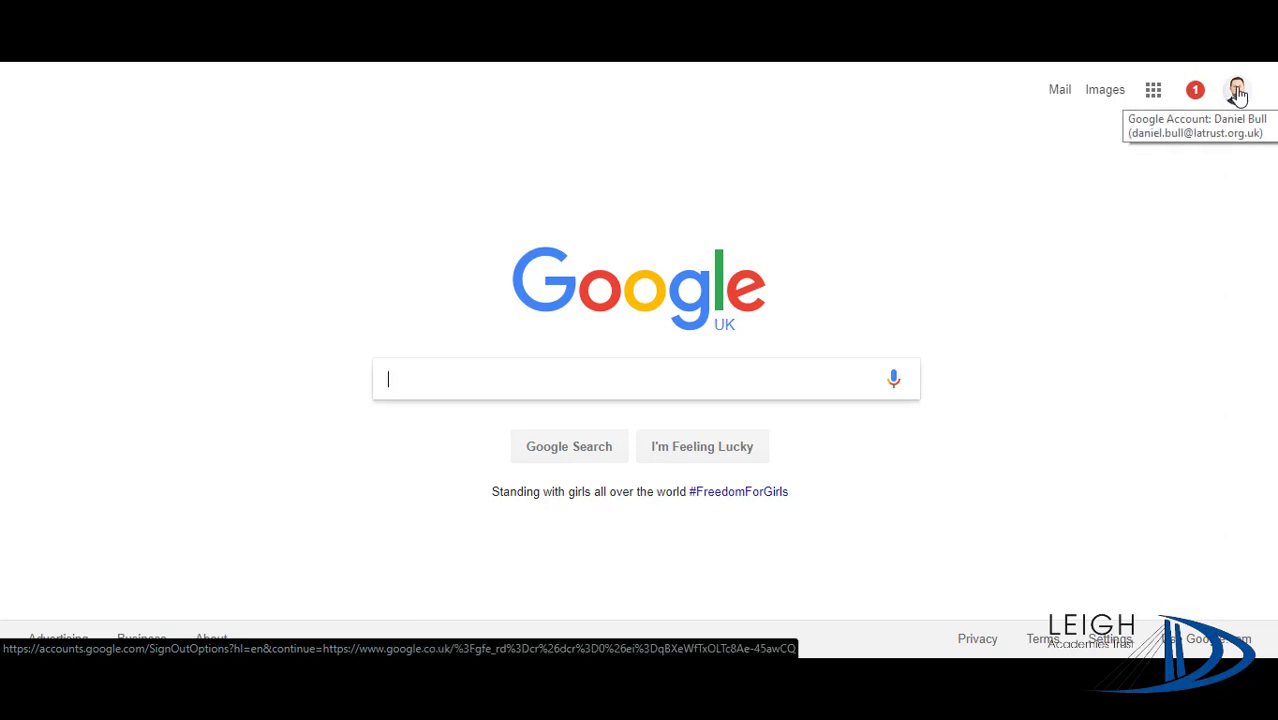
Step: Open the profile photo selection dialog from the account avatar
click(1237, 90)
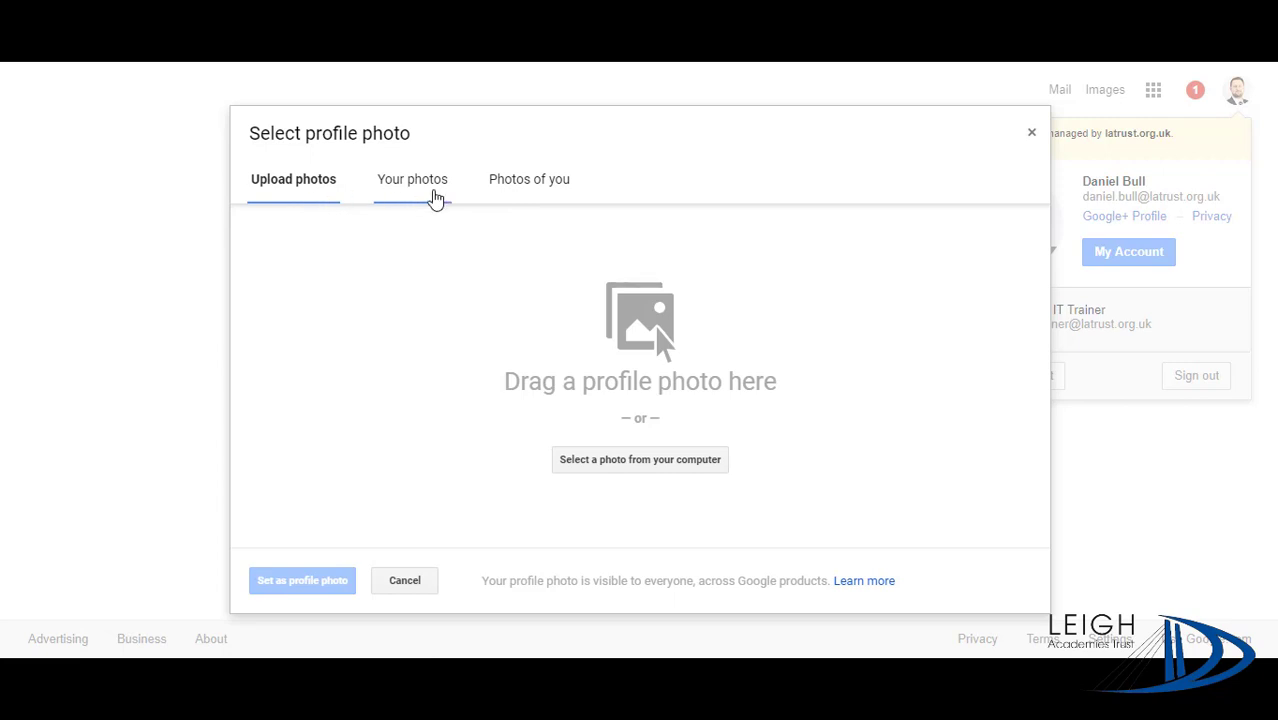
Step: Set the green leafy-background portrait from the Profile photos album as profile picture
click(412, 179)
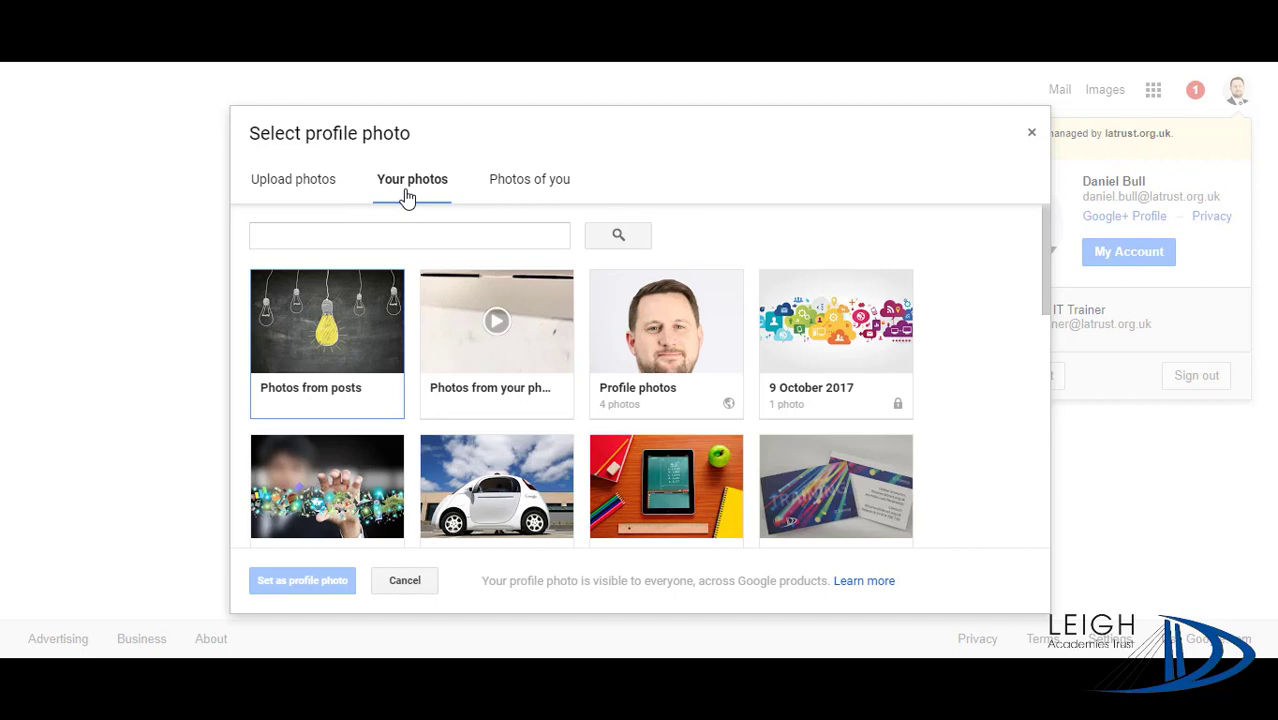
click(666, 321)
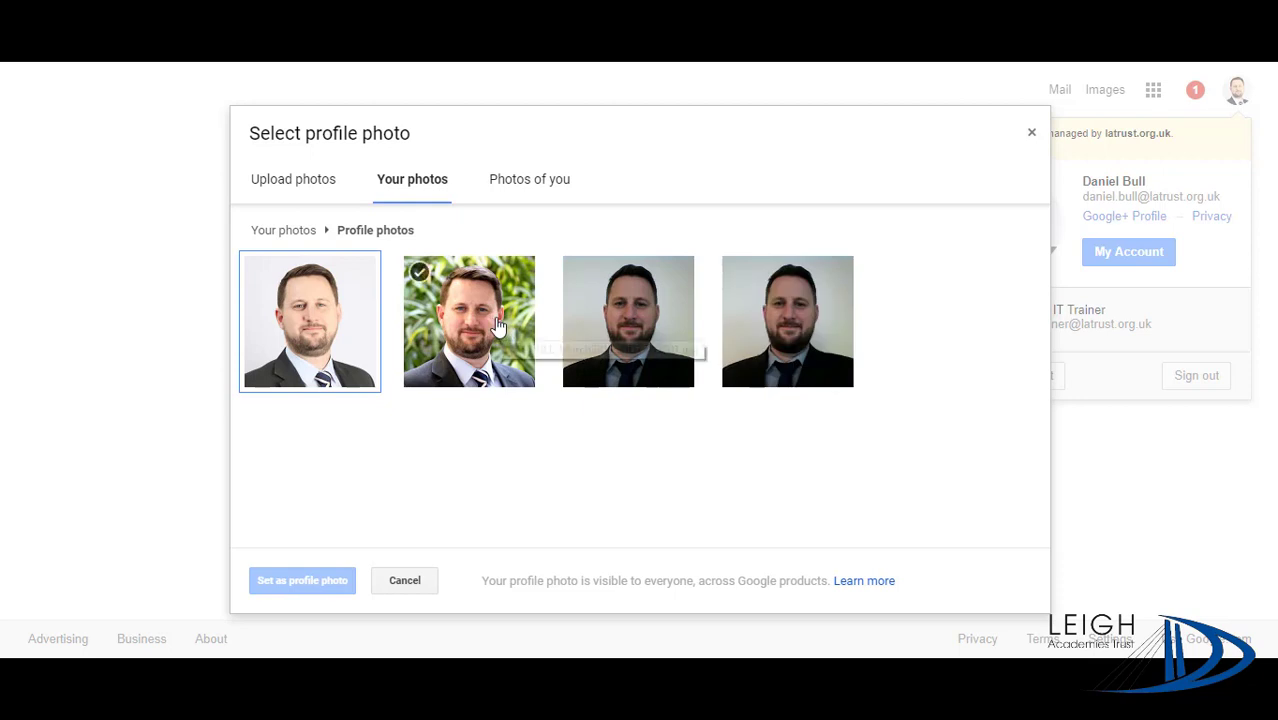
click(468, 321)
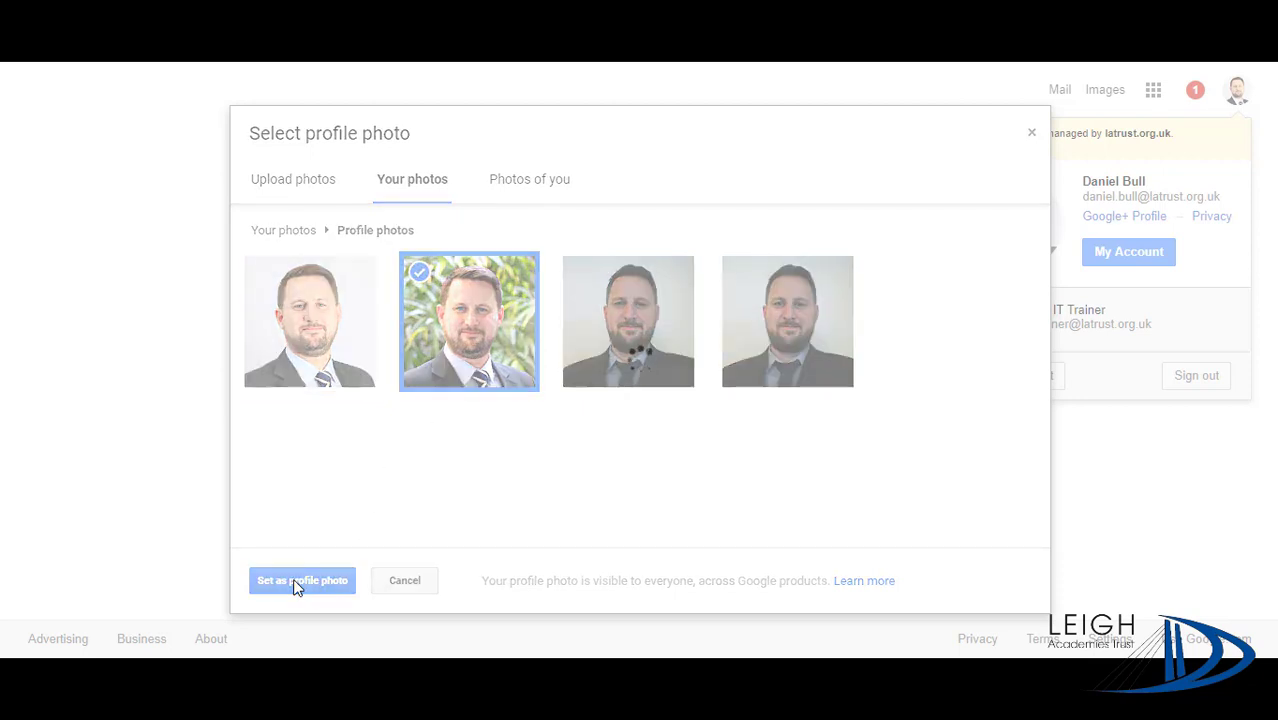
click(302, 580)
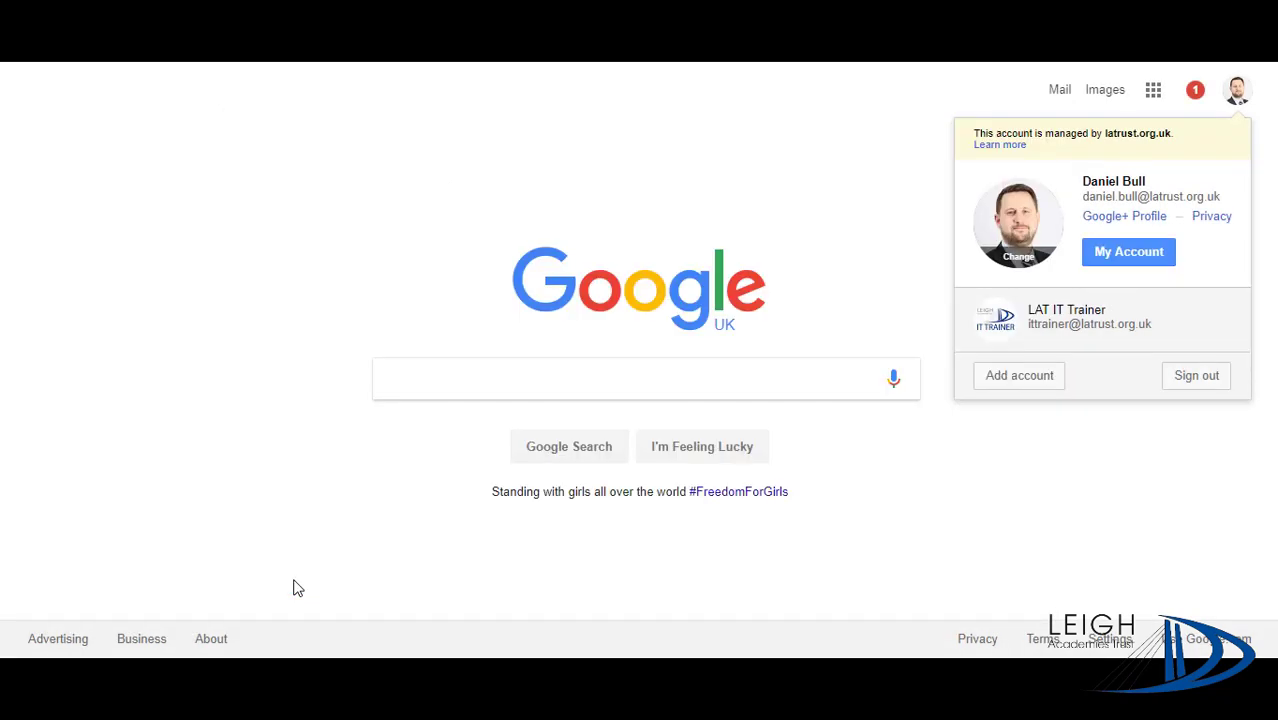